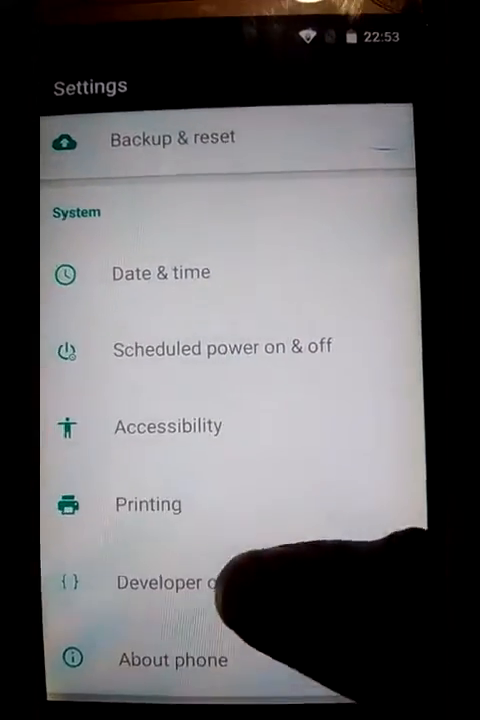
- Open Developer options from the System section of Android Settings
{"action": "left_click", "coordinate": [176, 580]}
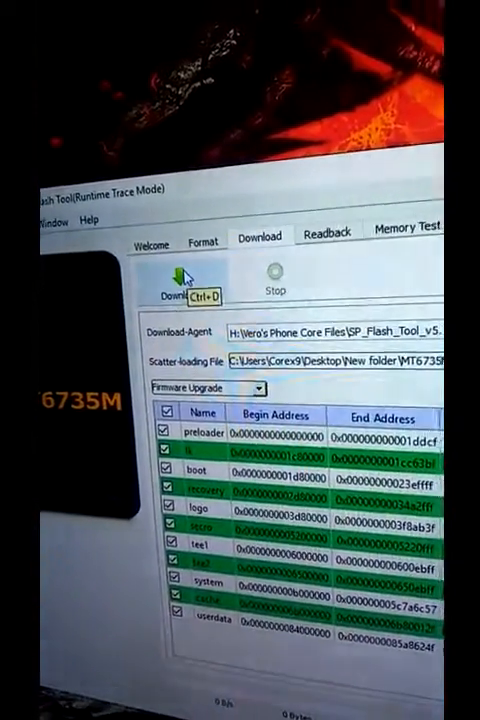
- Start the Firmware Upgrade download to flash the ROM partitions to the MT6735M phone
{"action": "left_click", "coordinate": [180, 284]}
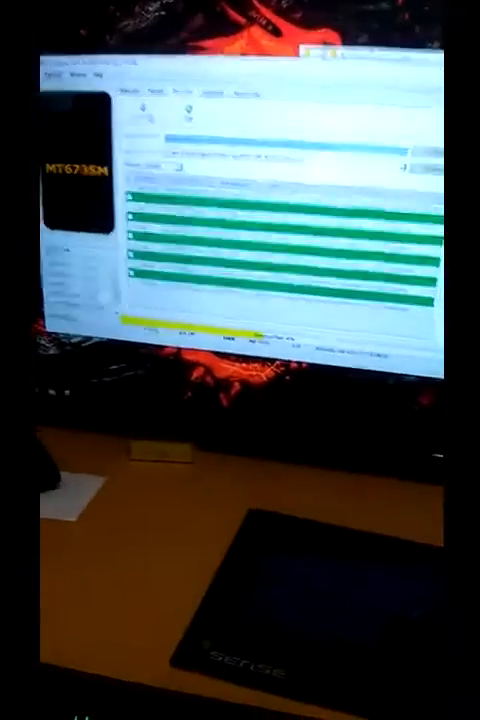